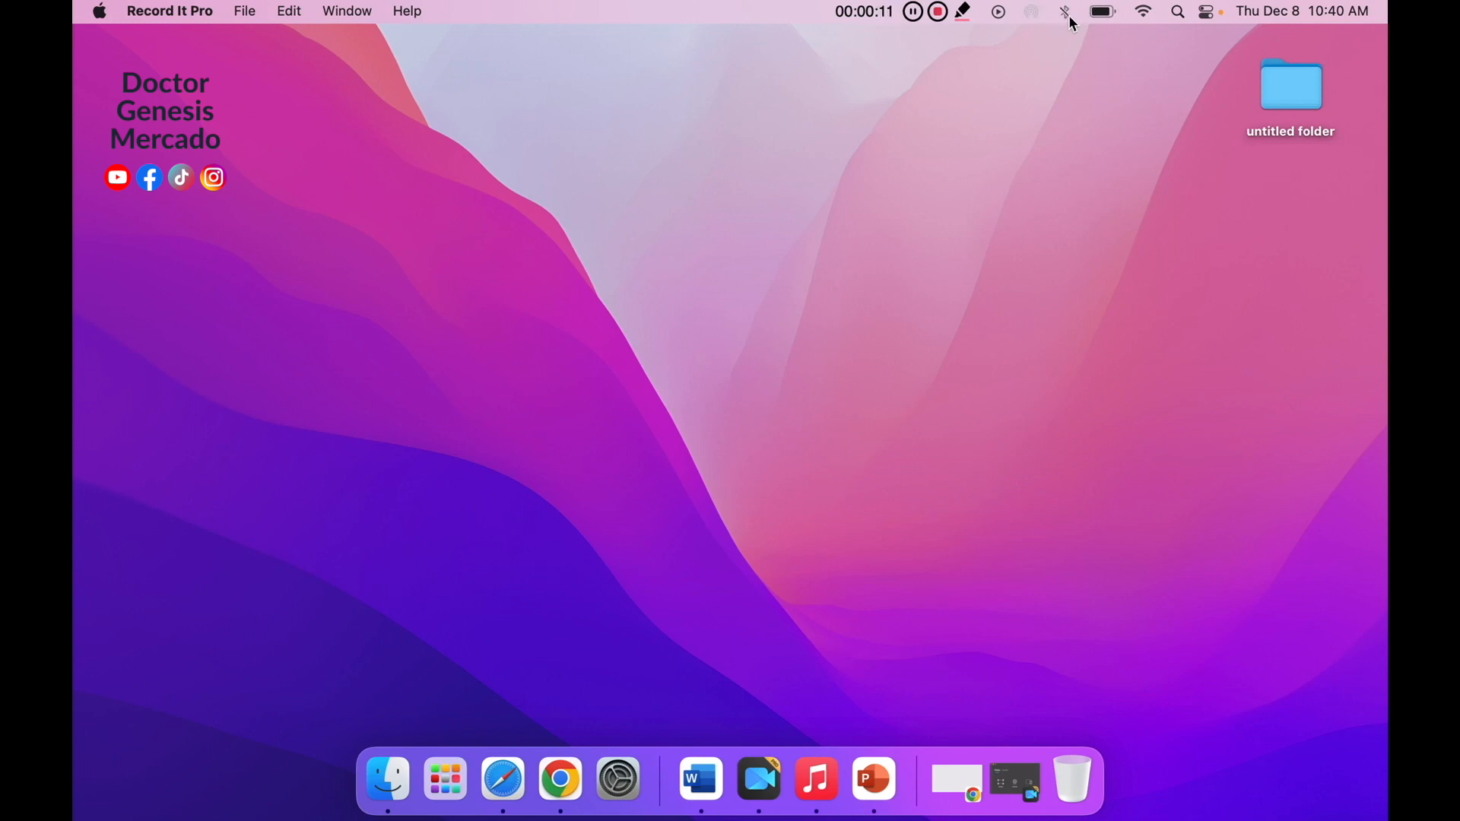
- Try switching Bluetooth on from the menu bar quick settings, which fails to stay on
left_click(1065, 11)
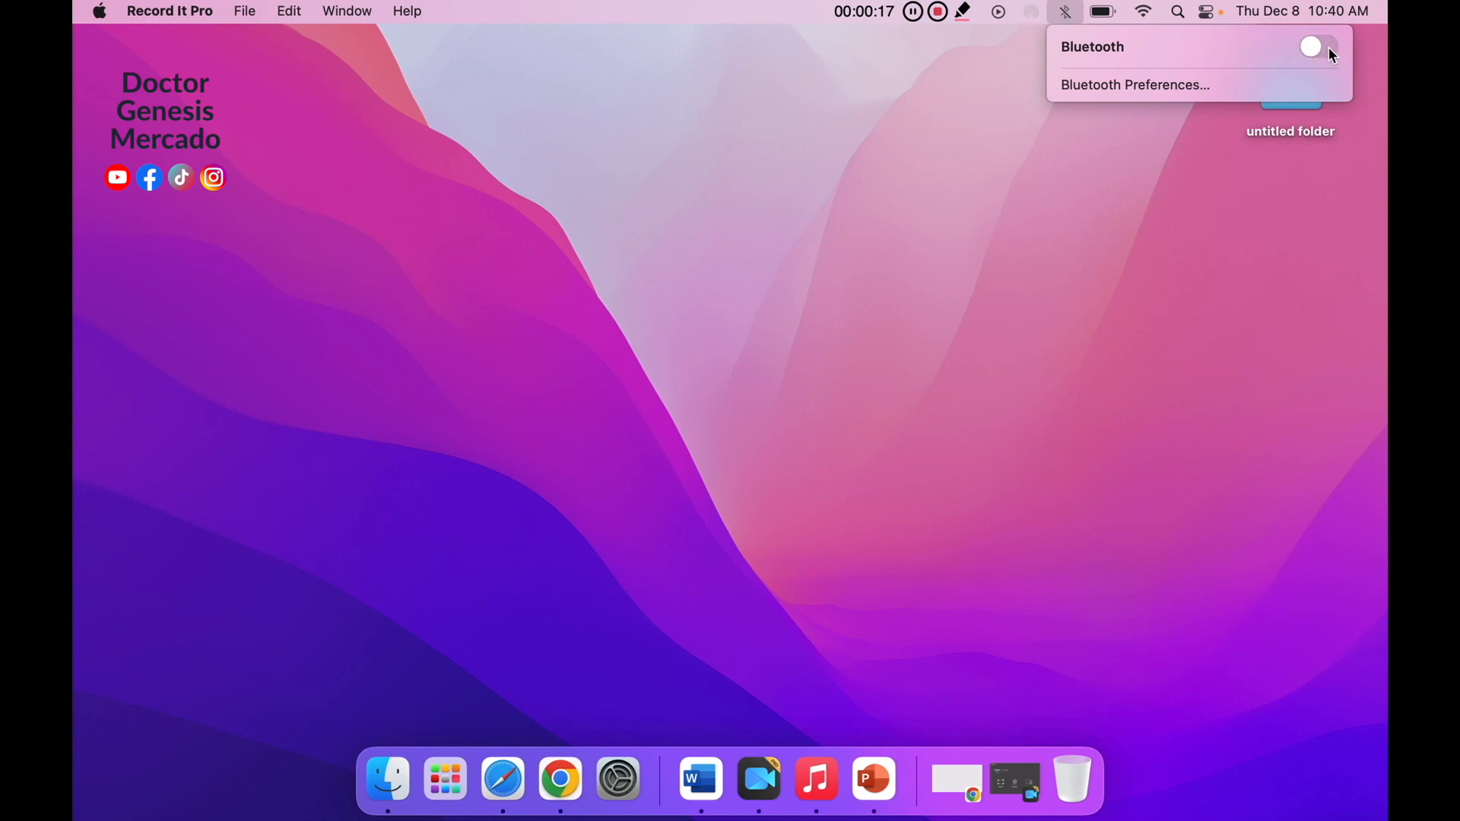
left_click(1311, 47)
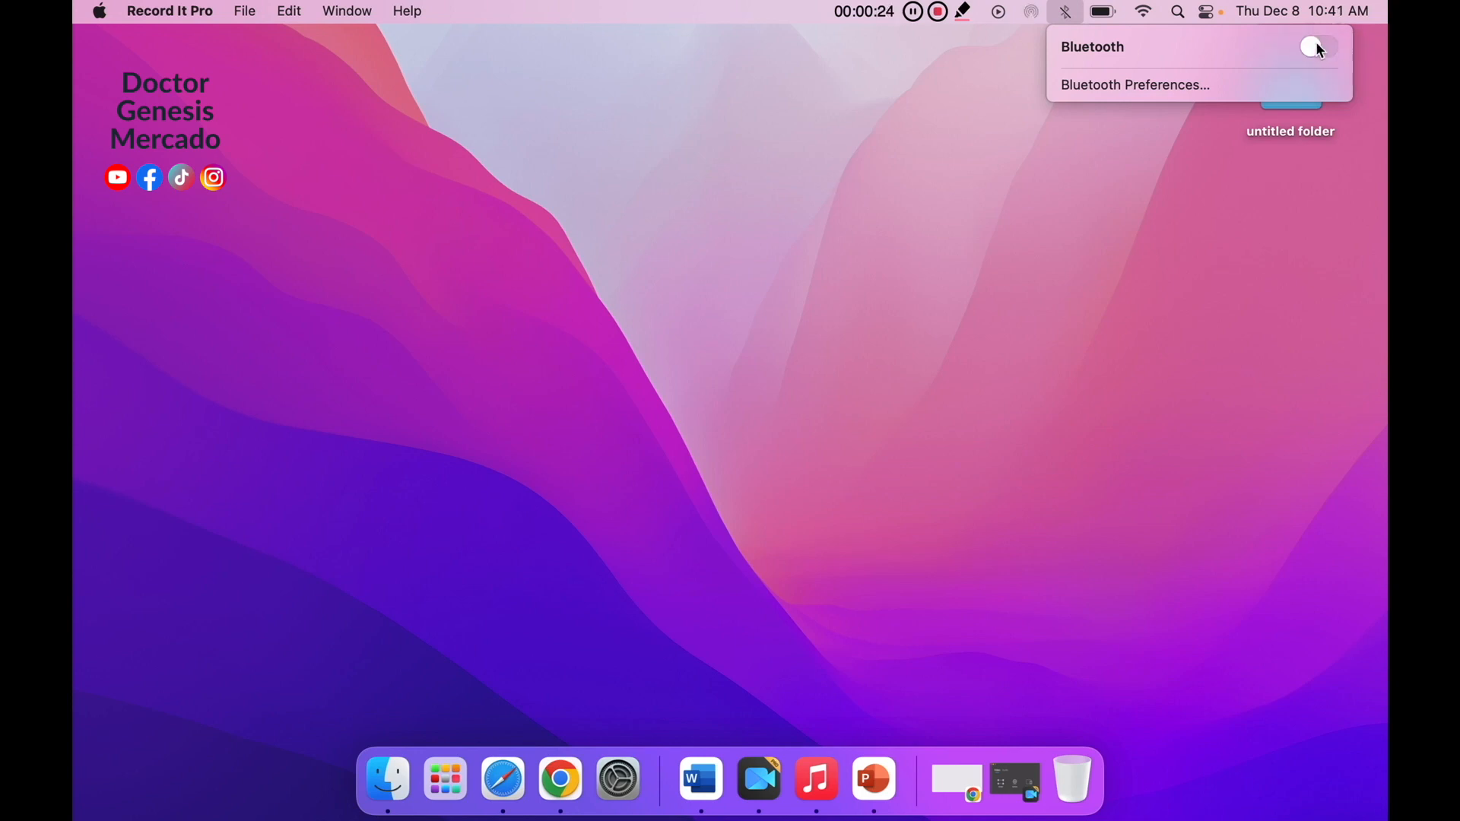
left_click(1317, 47)
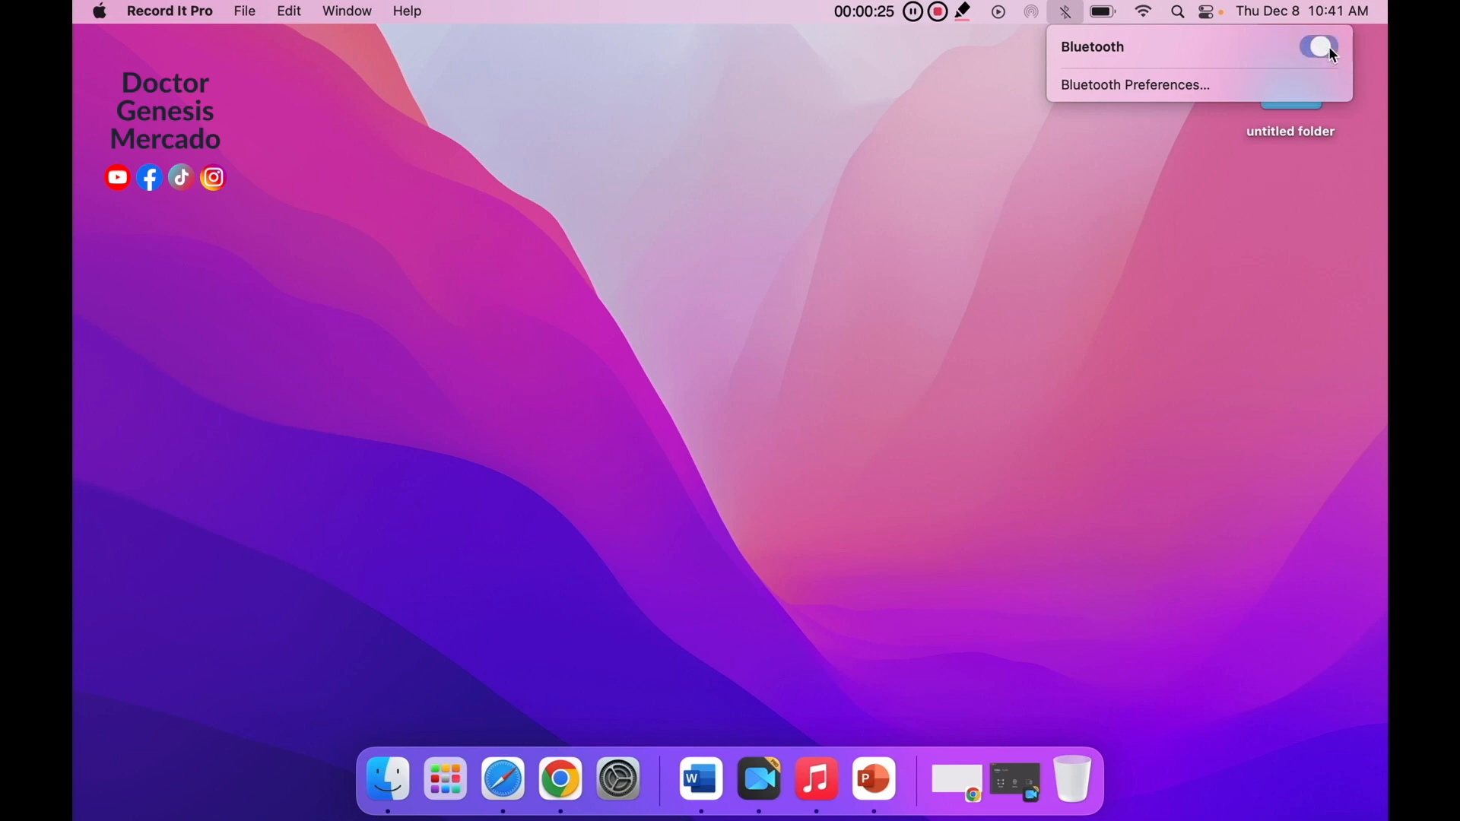
left_click(1317, 47)
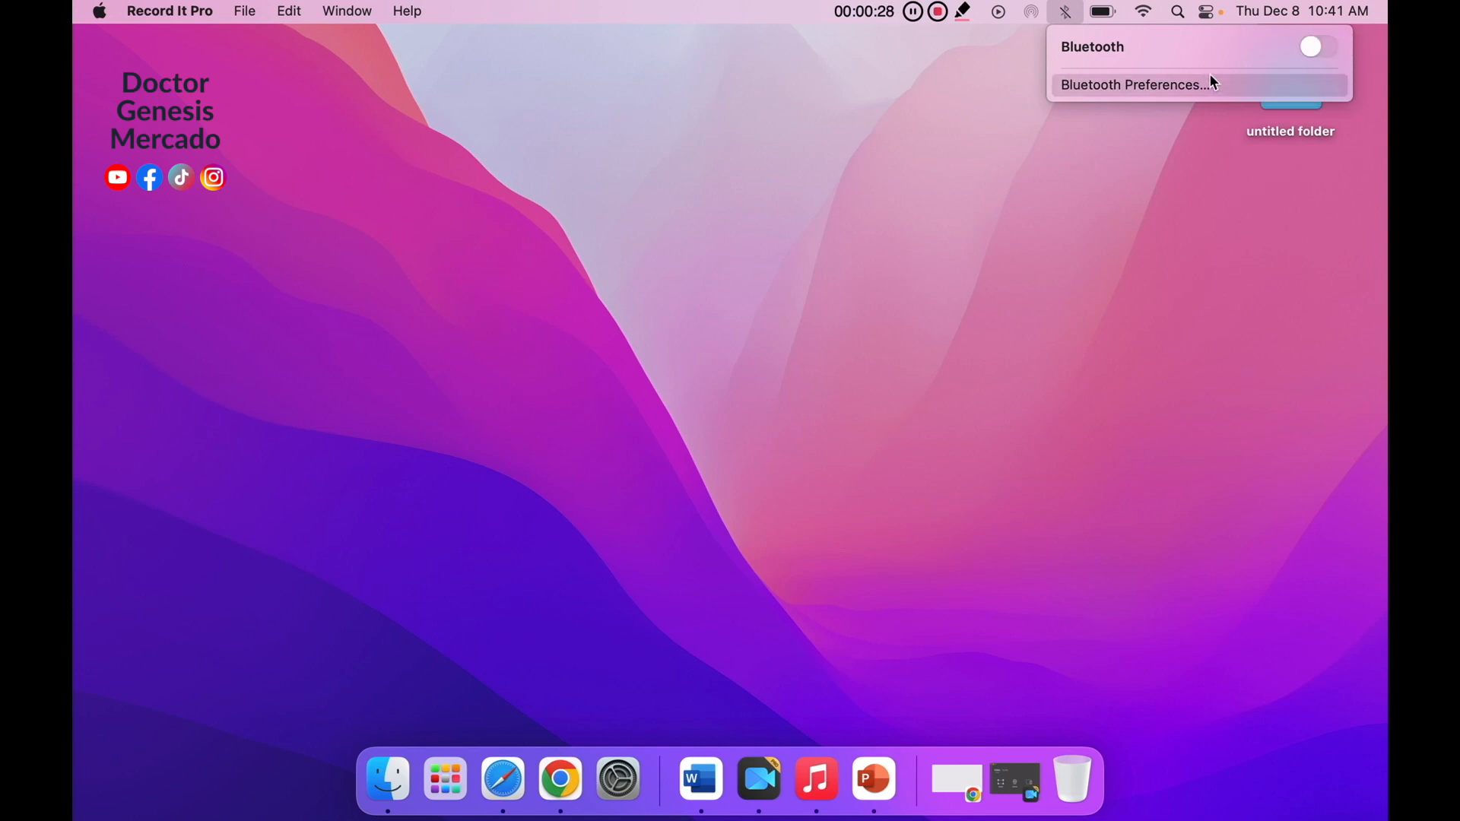
mouse_move(1083, 231)
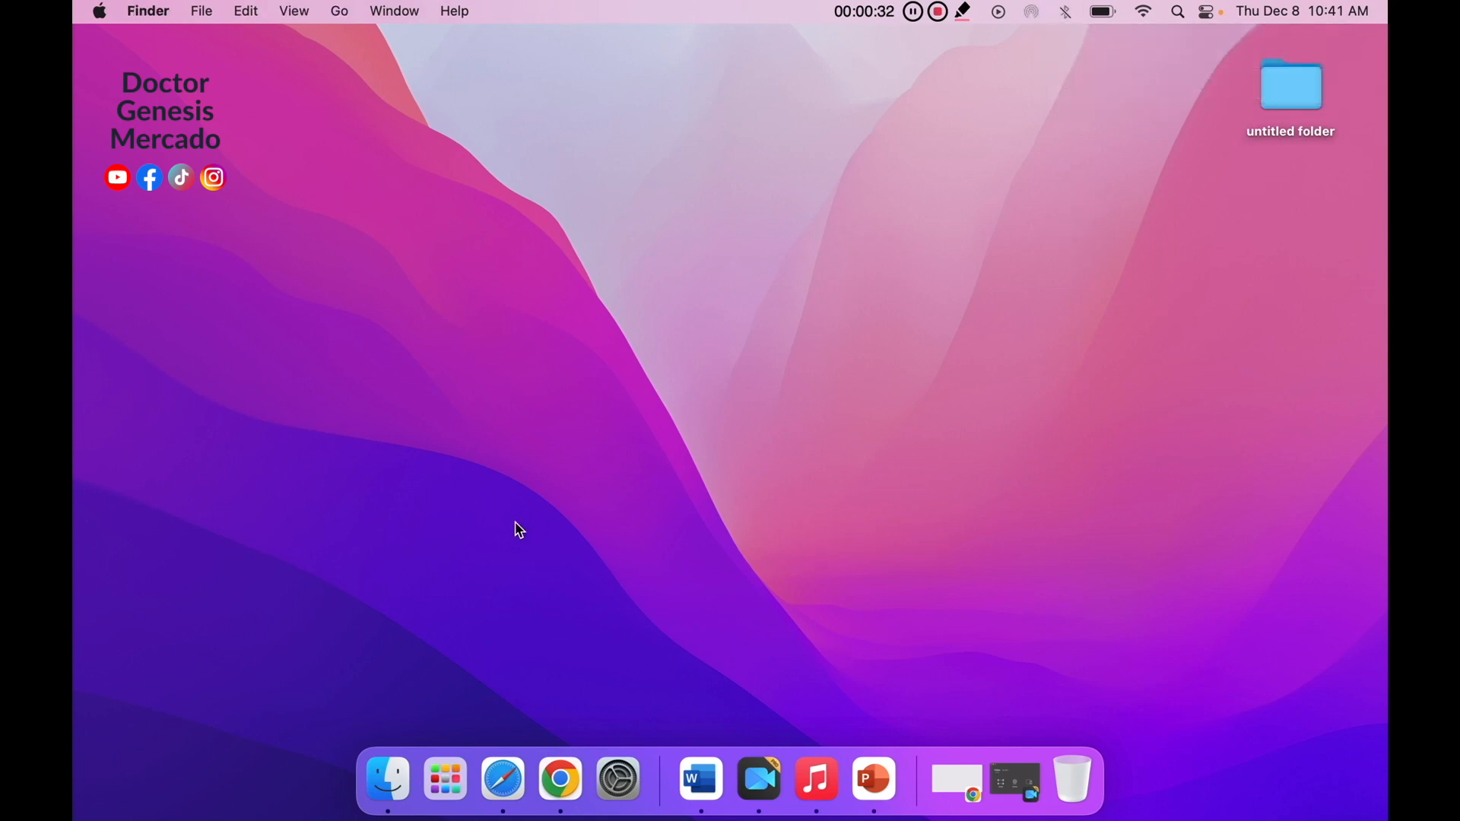
mouse_move(387, 779)
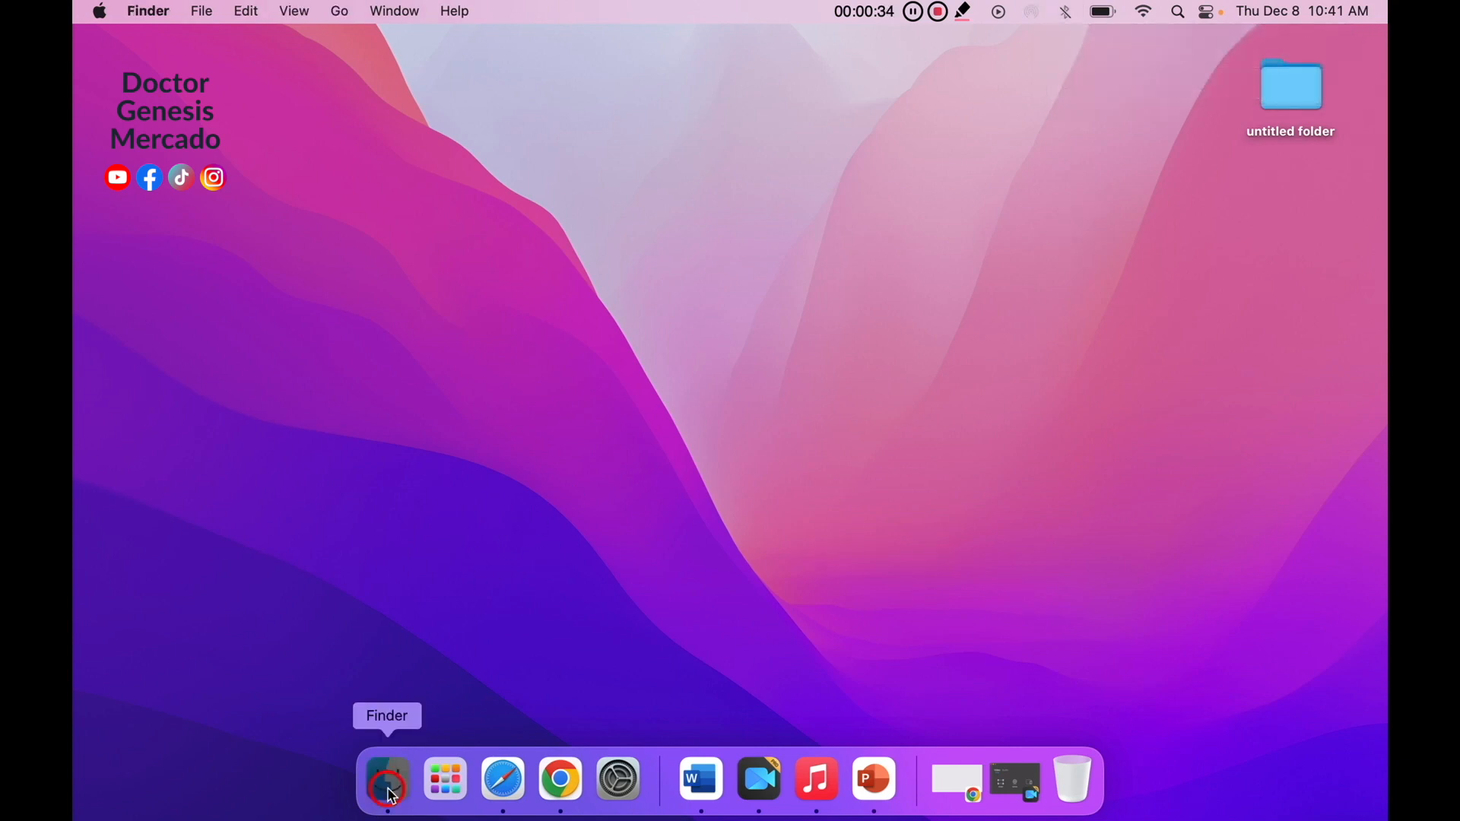
- Search this Mac in Finder for 'terminal' and launch the Terminal application
left_click(386, 778)
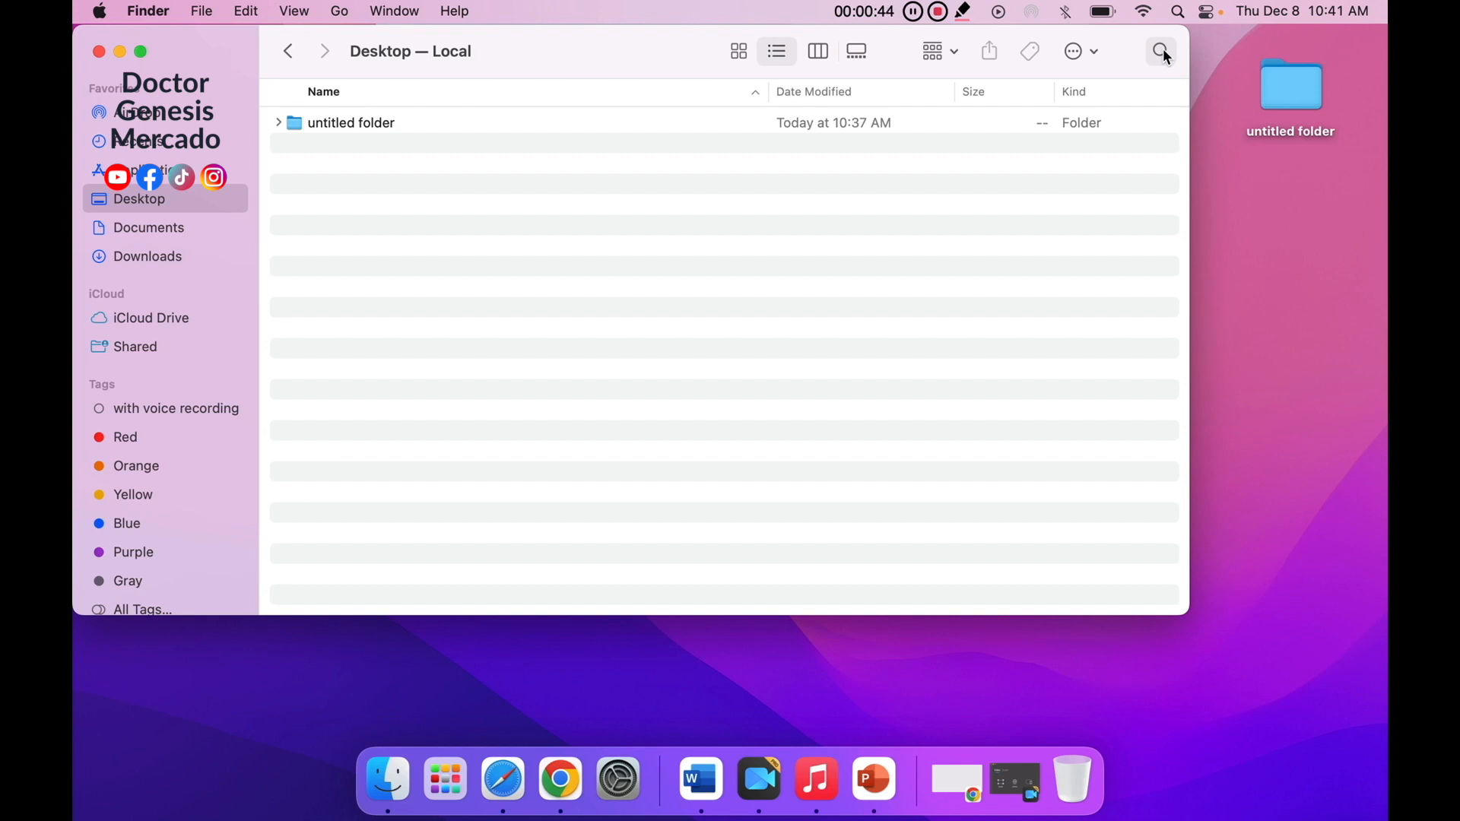
left_click(1160, 52)
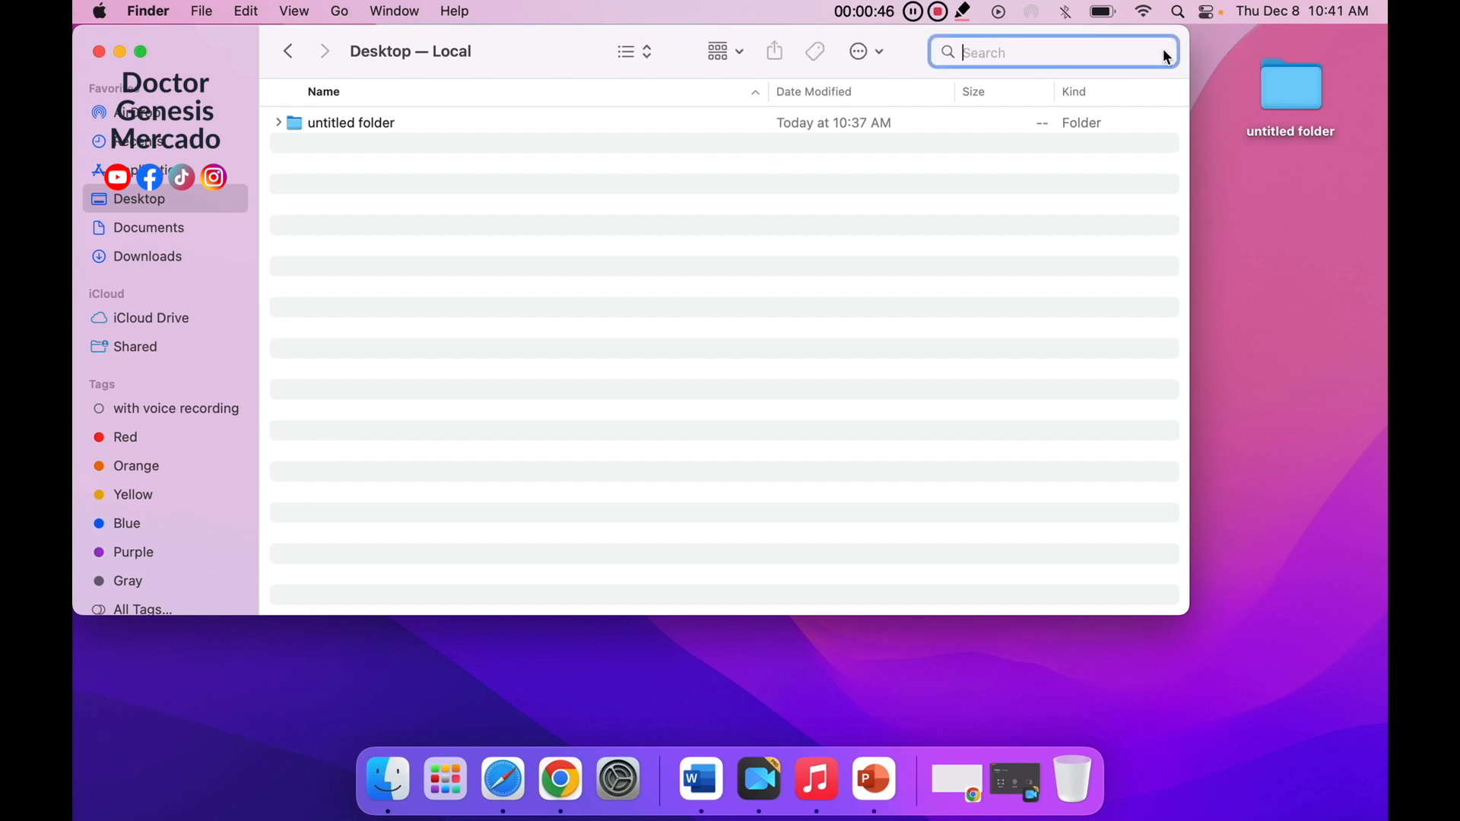
type("terminal")
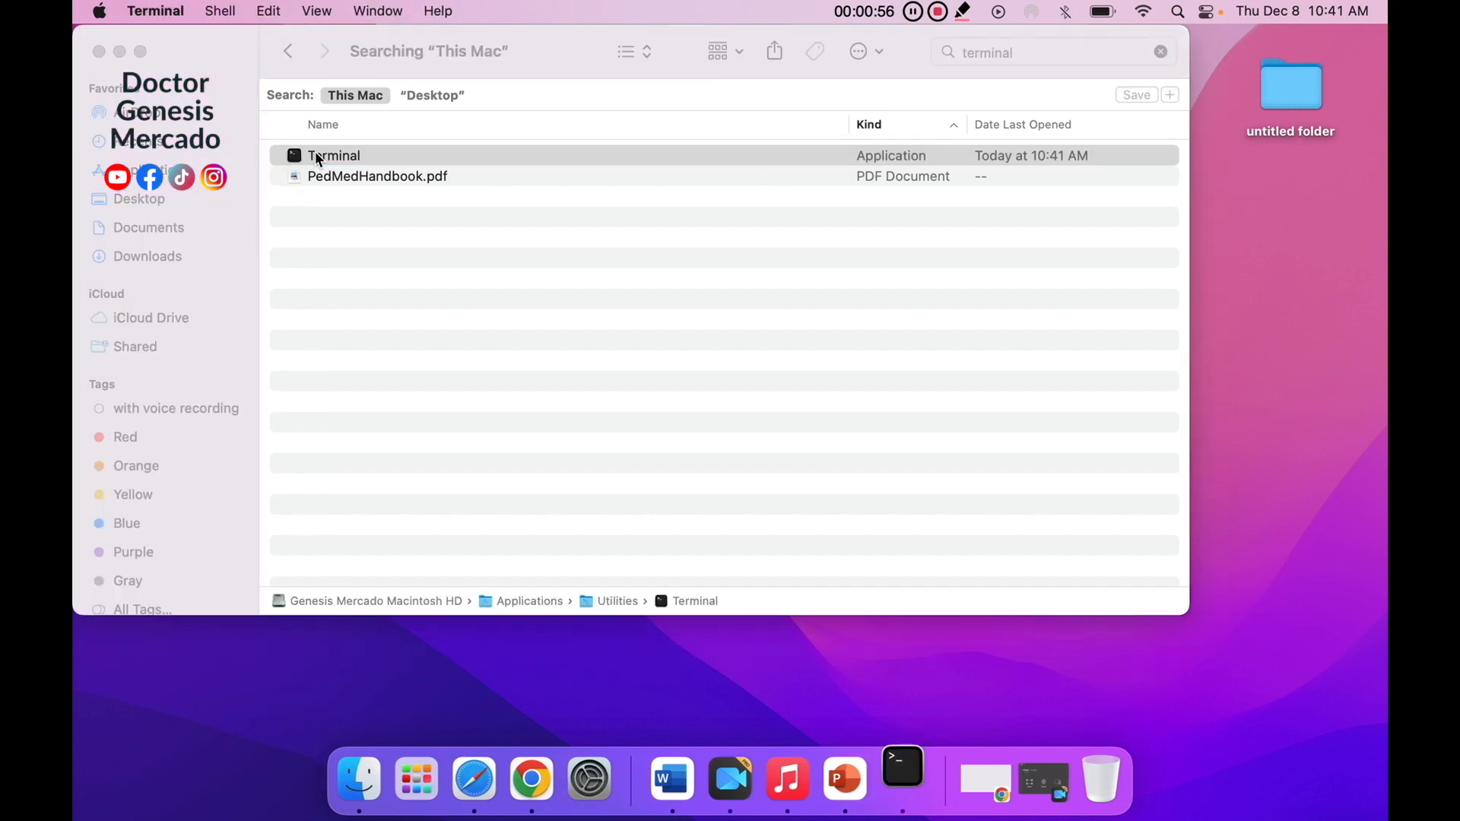
double_click(333, 155)
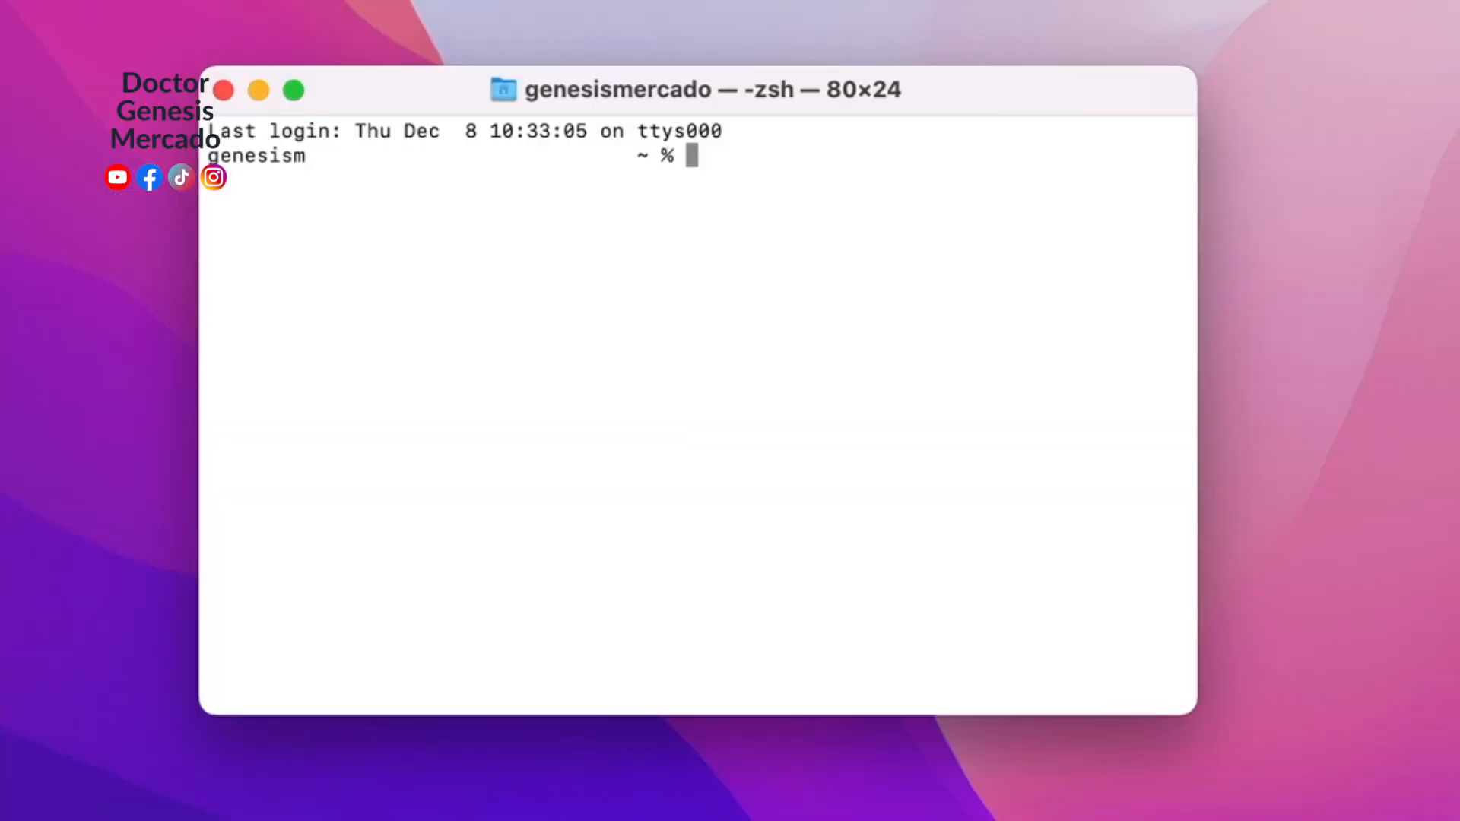
- Enter 'sudo pkill bluetoothd' at the shell prompt without running it yet
type("sudo")
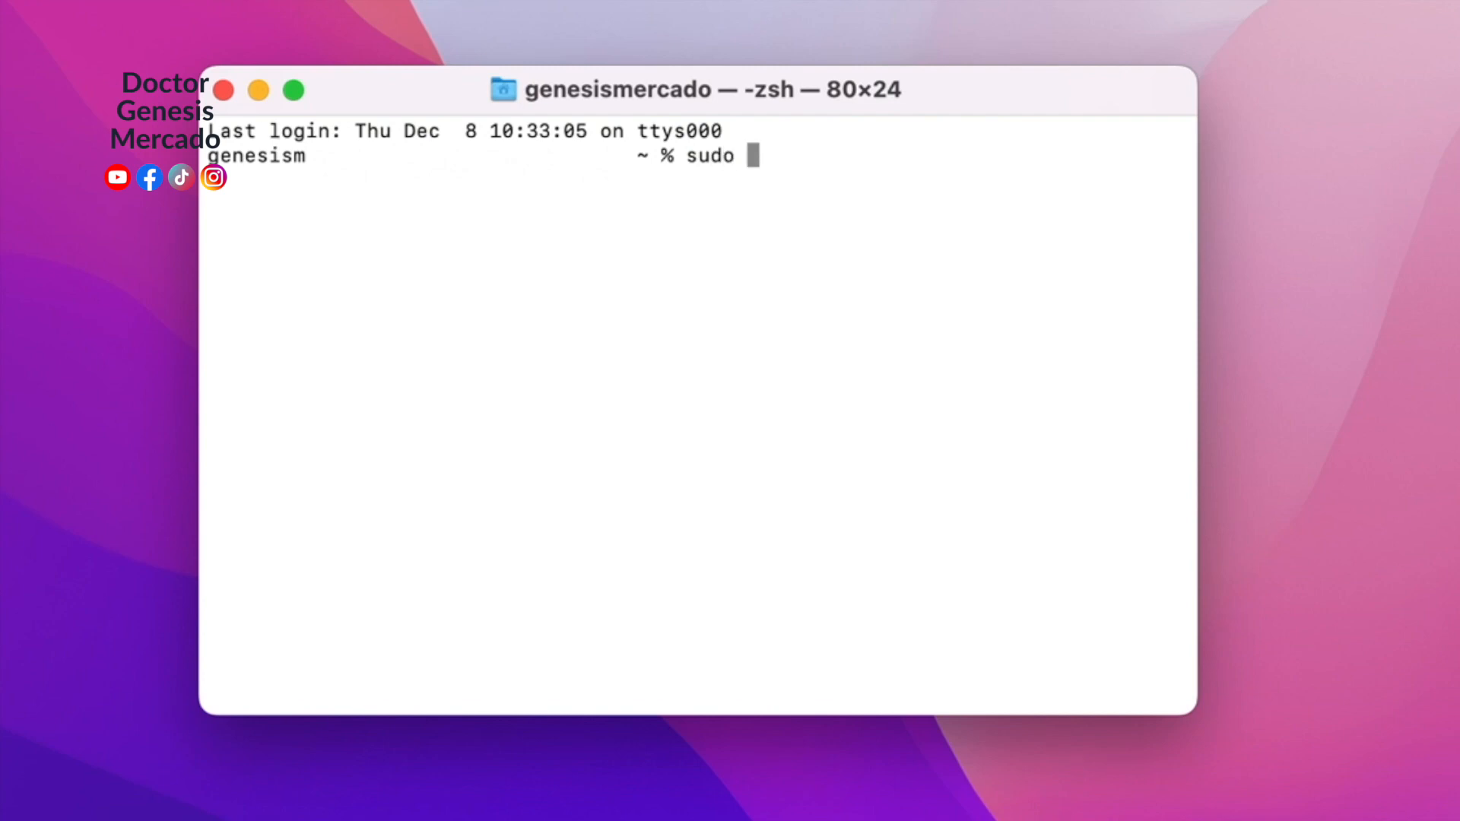
type("pkill")
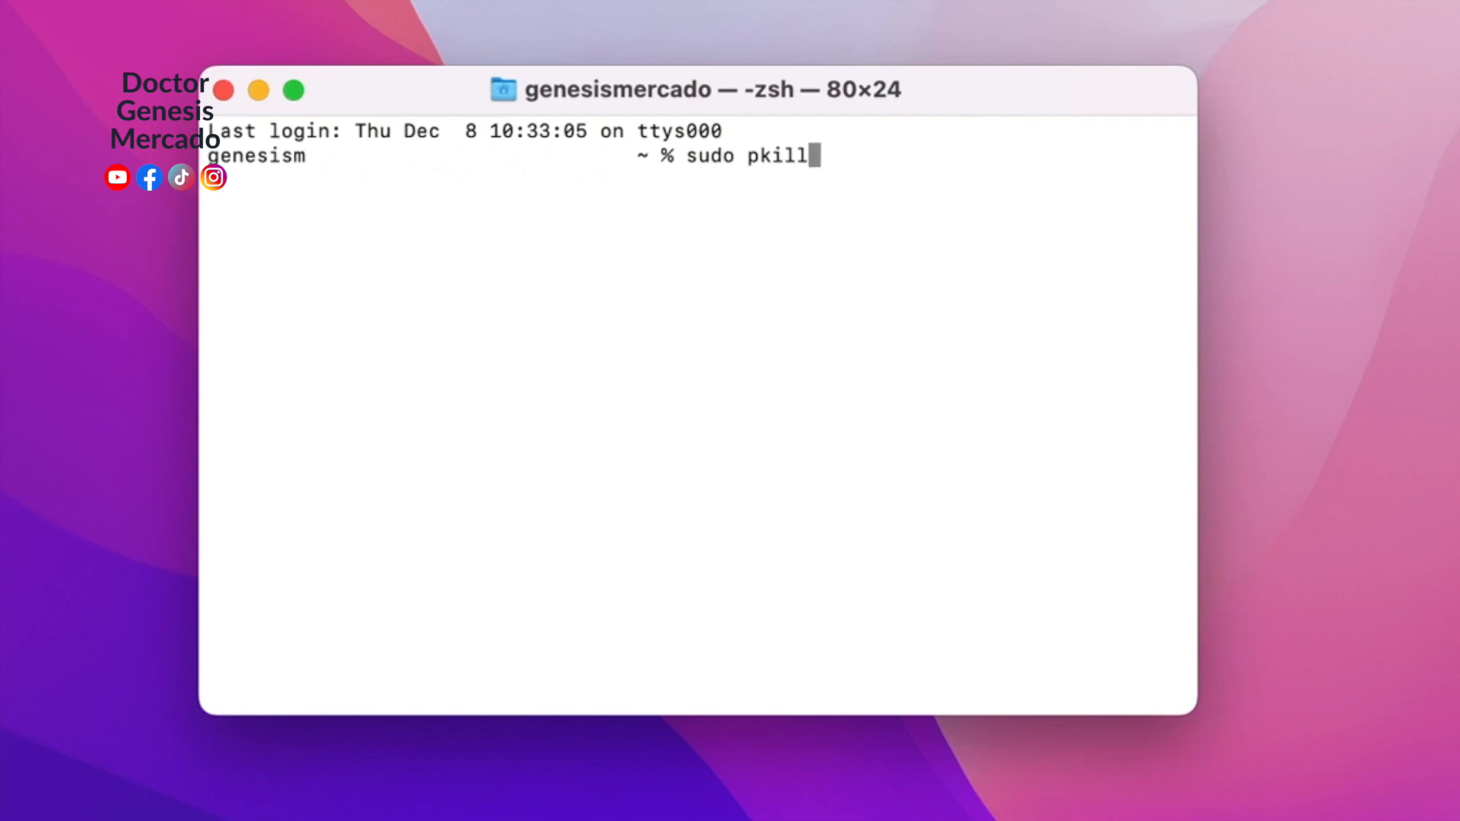
type("bluet")
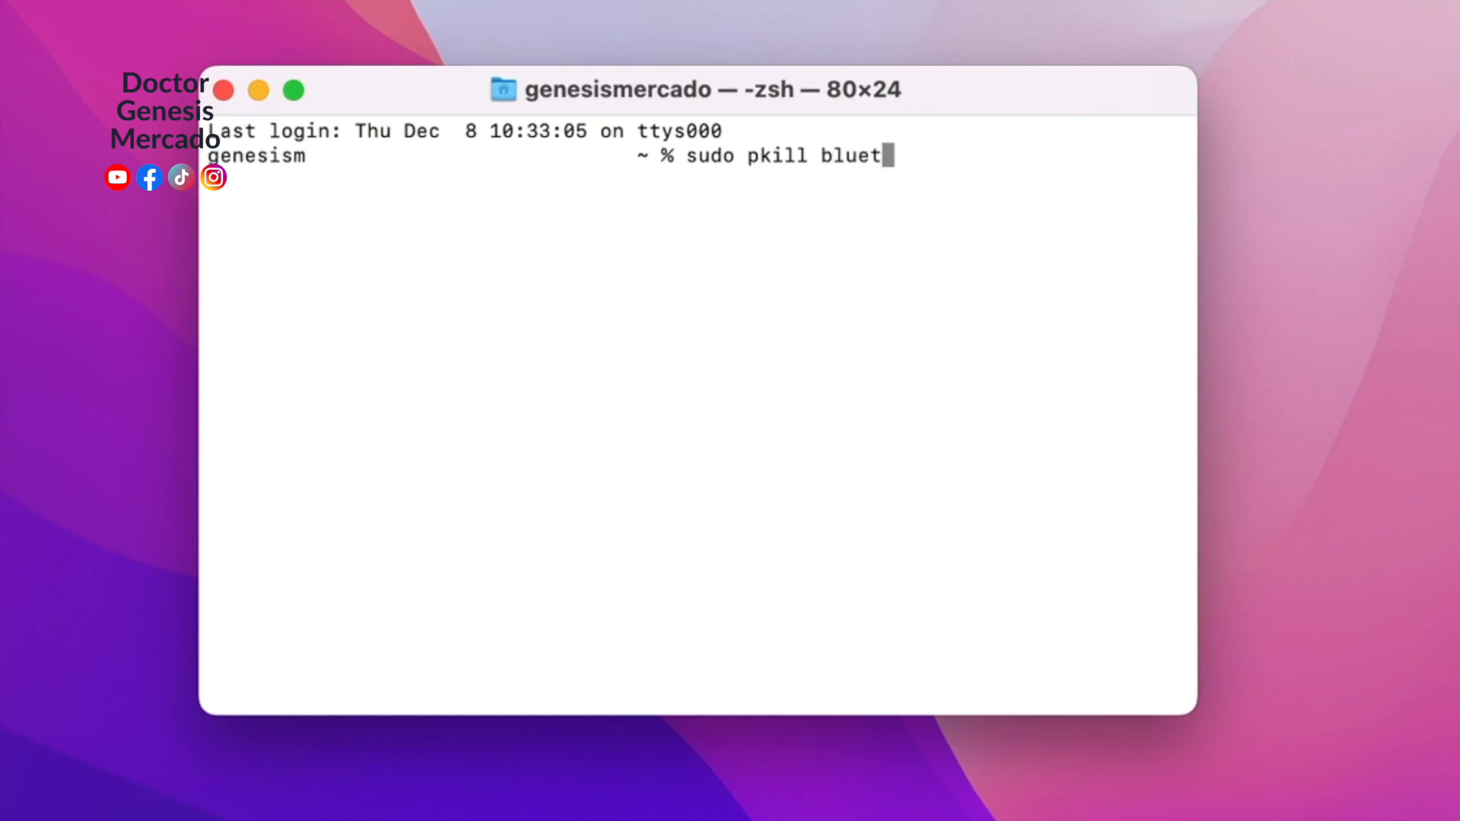
type("oothd")
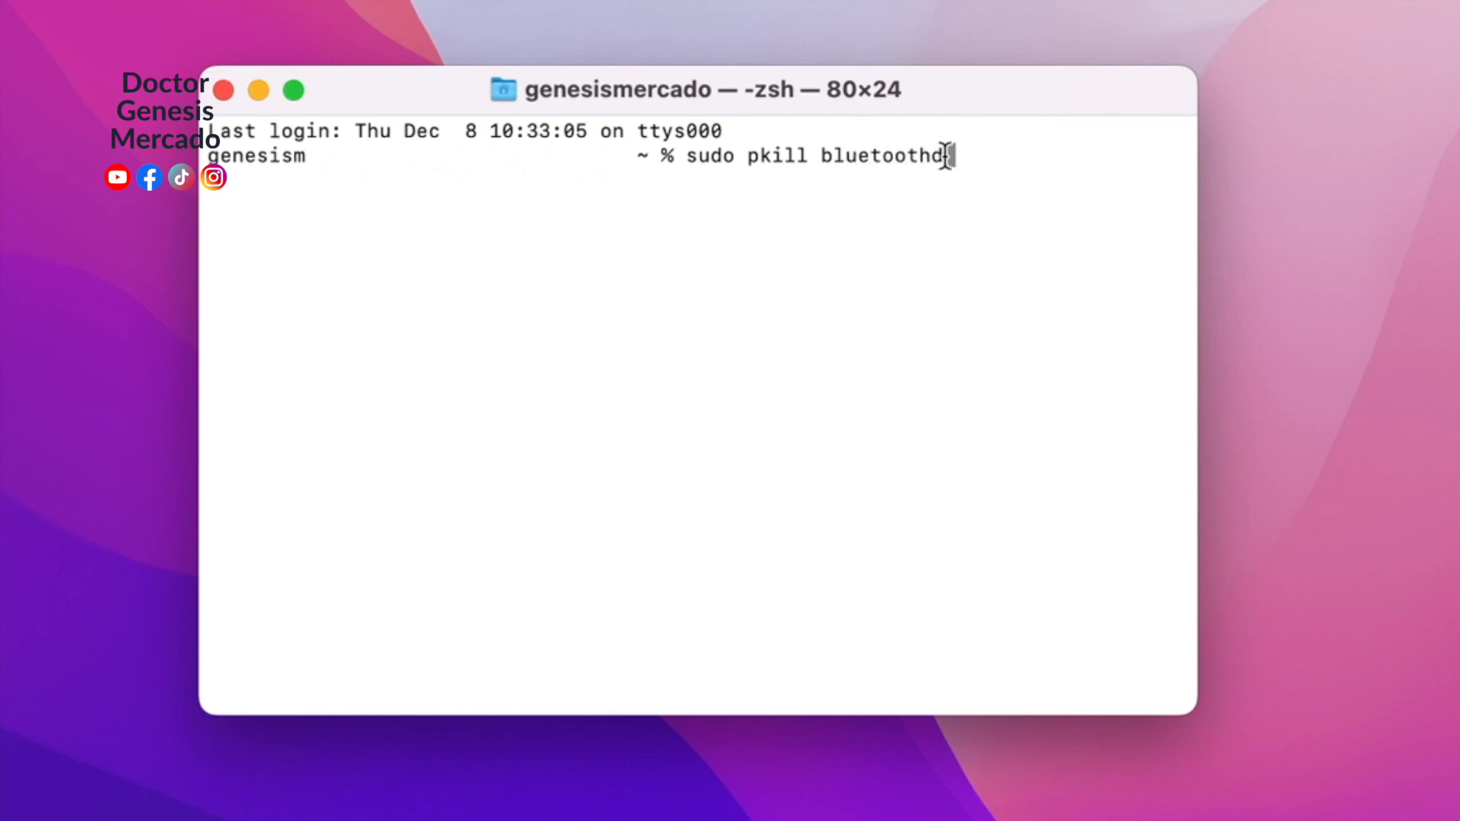
mouse_move(987, 301)
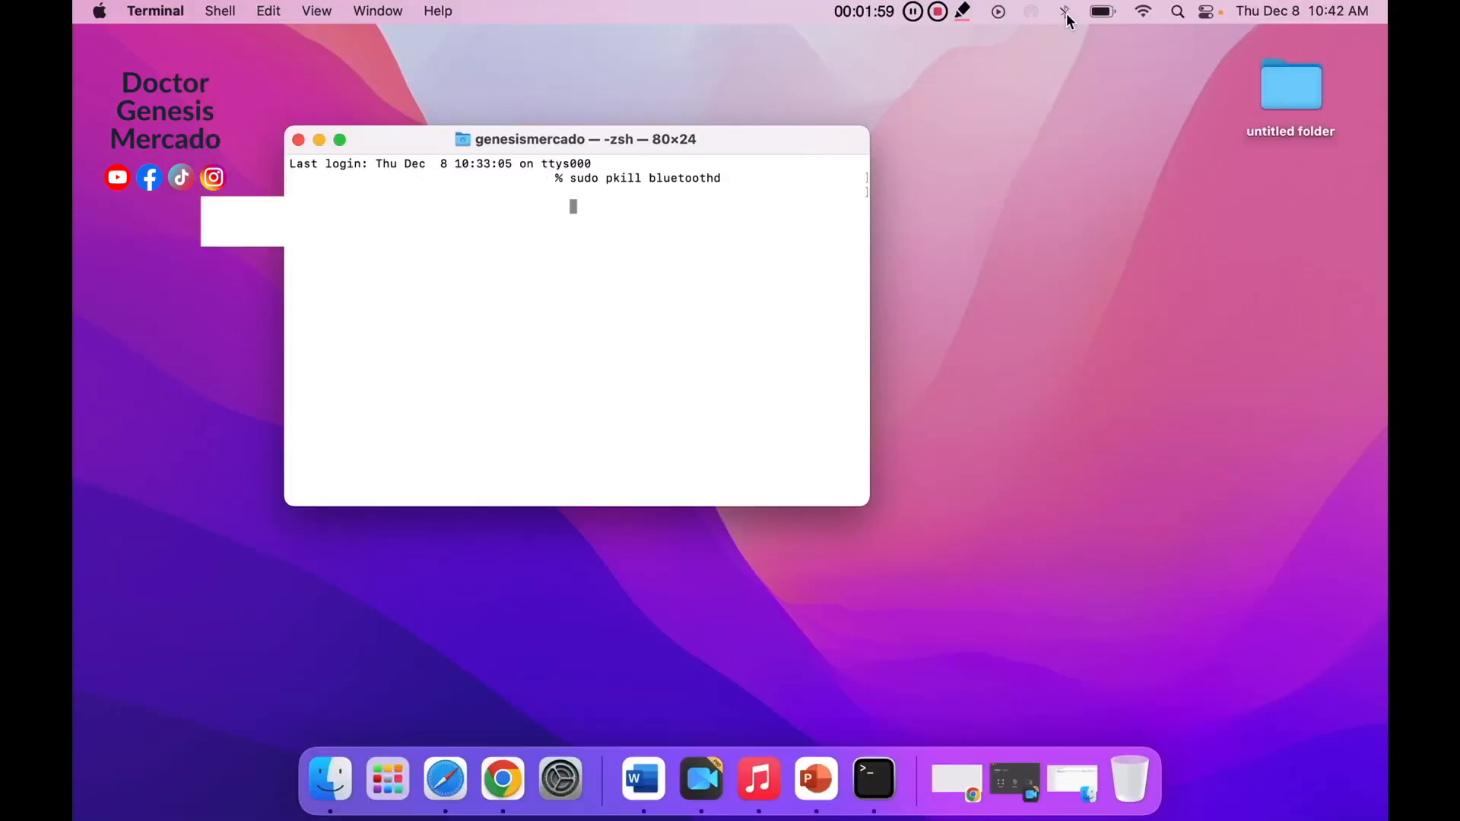
- Run the bluetoothd restart command, then switch Bluetooth on from the menu bar and confirm
key("Return")
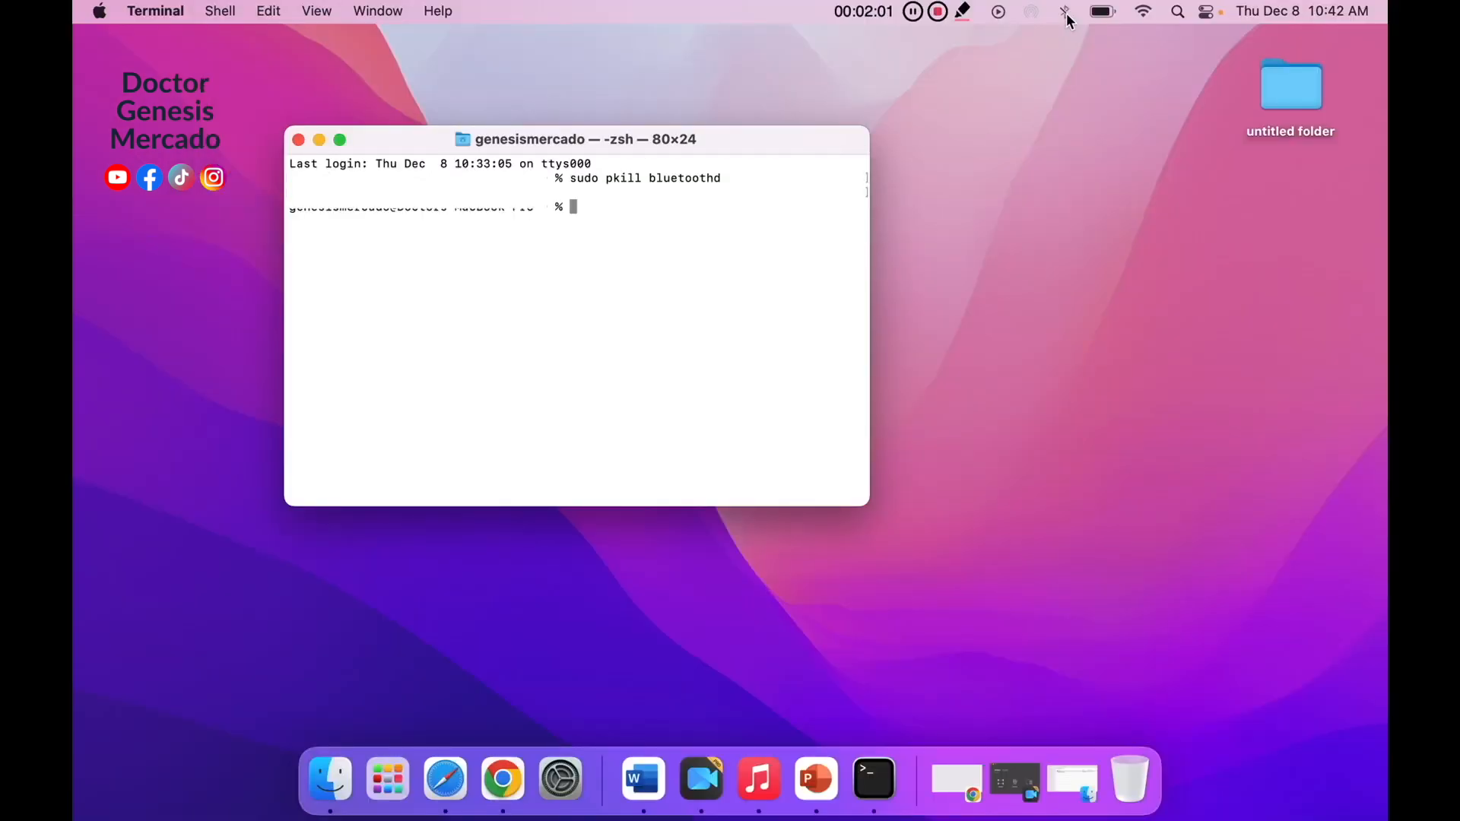
left_click(1064, 10)
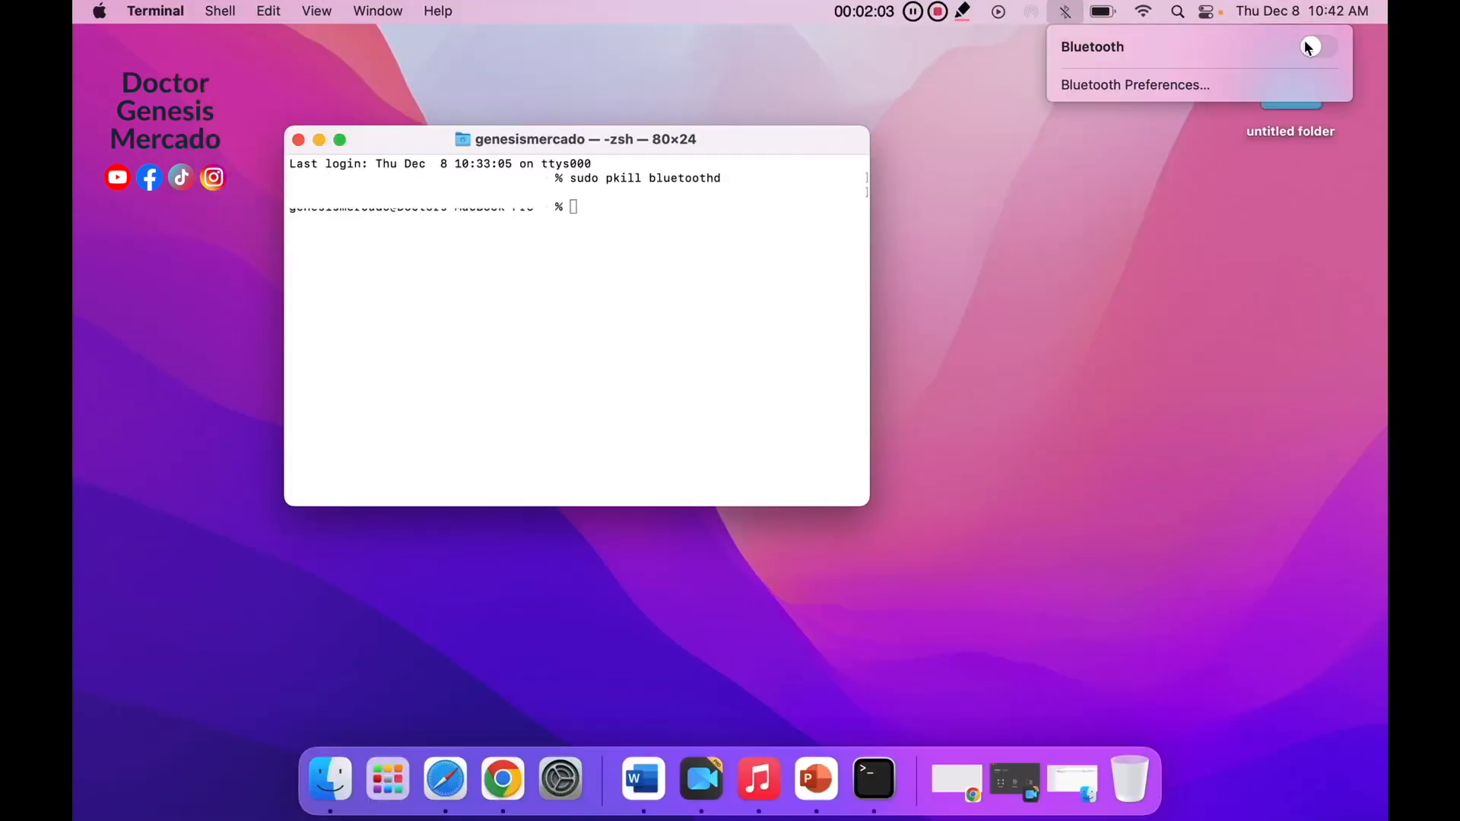
left_click(1316, 47)
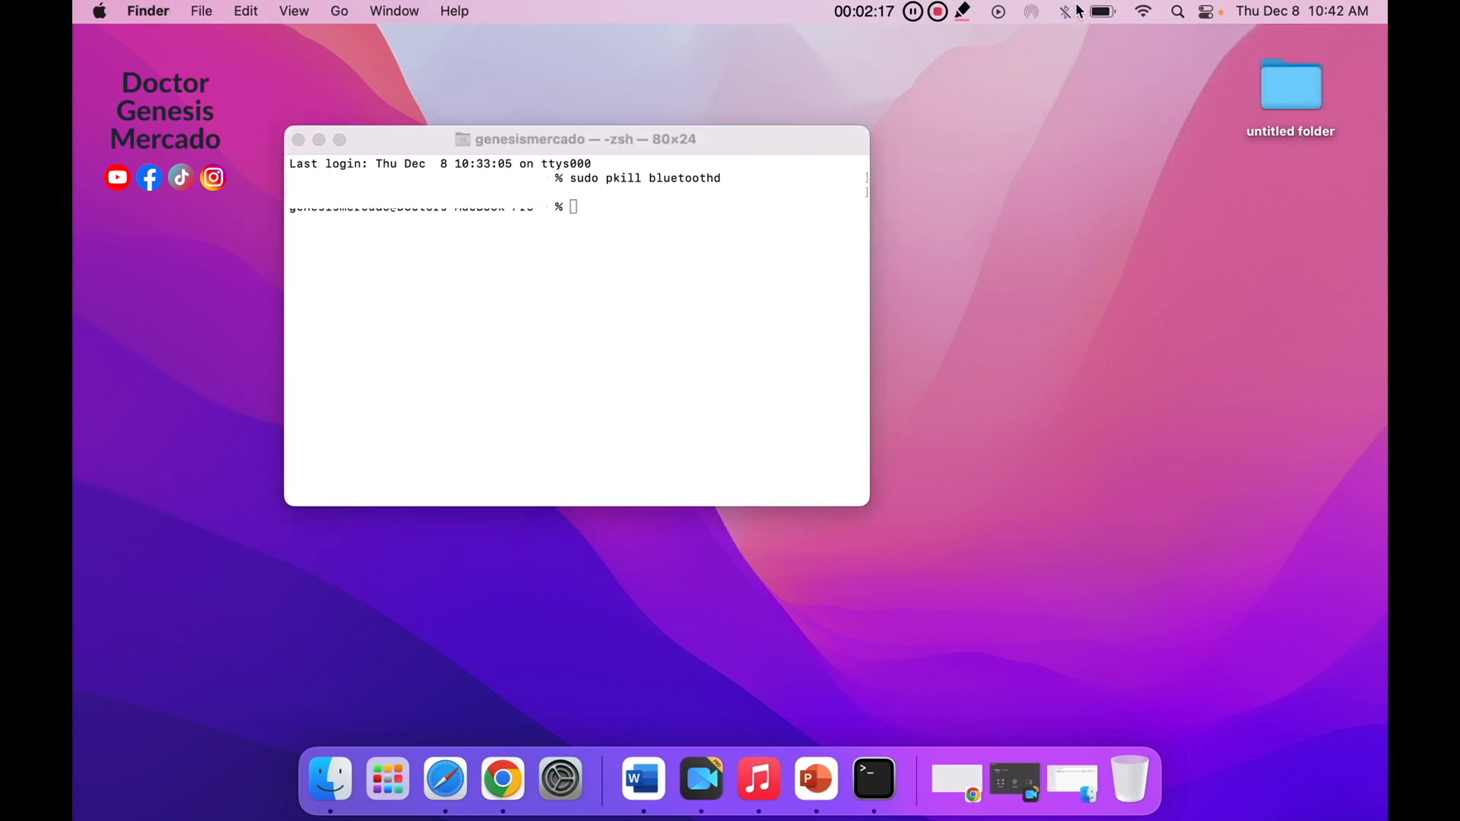
left_click(1065, 11)
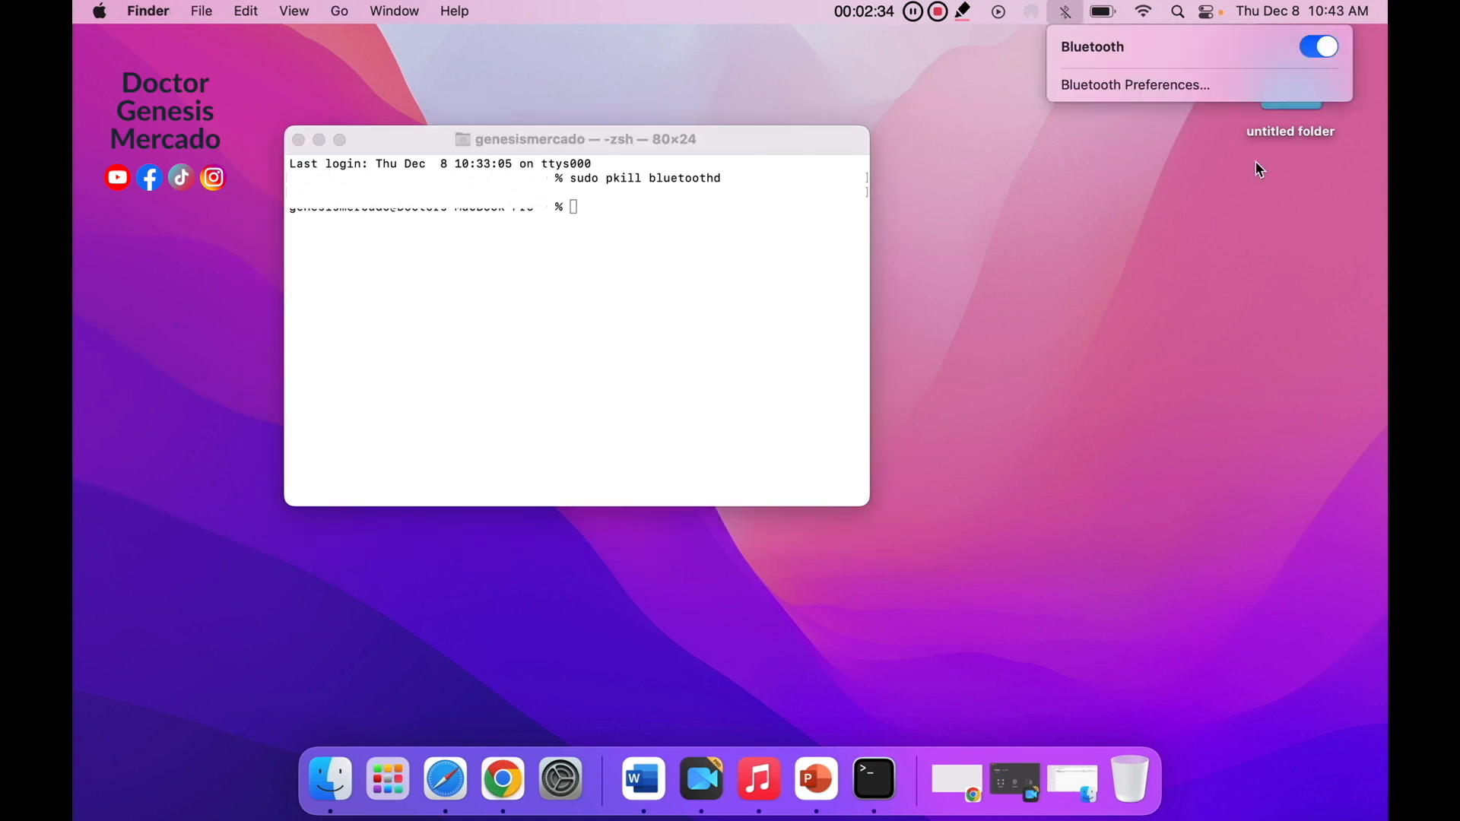